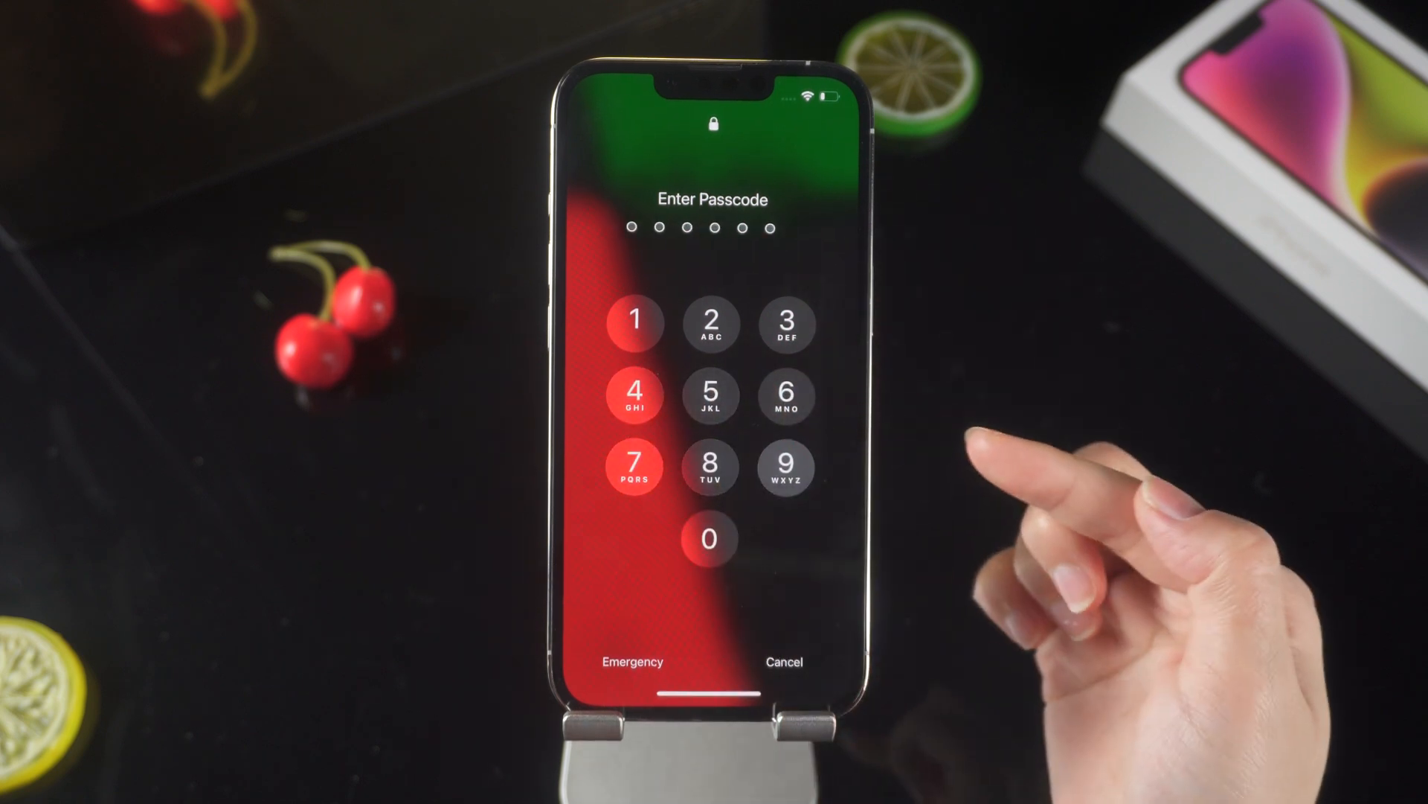
Enter wrong passcodes on the lock screen until 'iPhone Unavailable' appears.
click(785, 399)
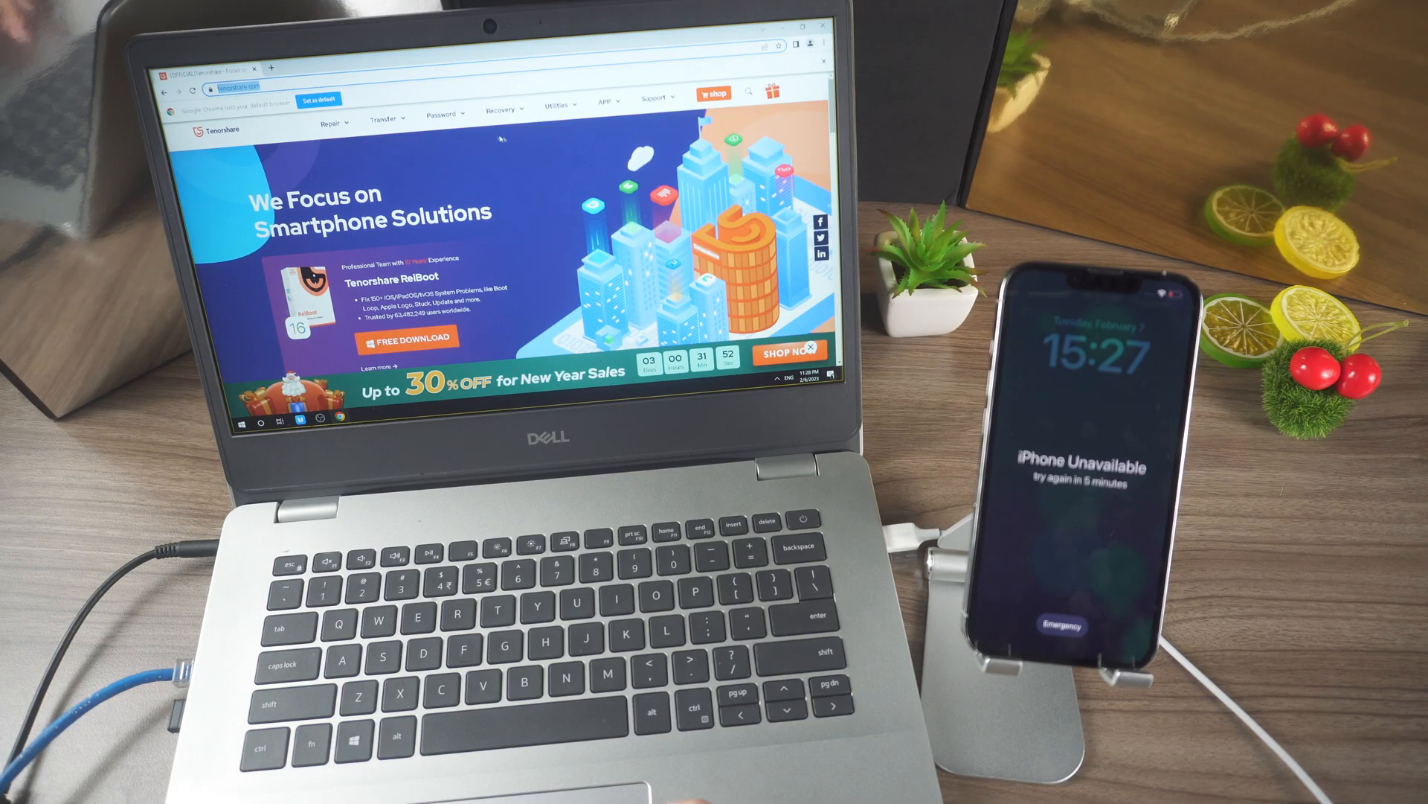
Choose 4uKey - iPhone Screen Unlock from the Passcode menu and launch the app.
click(441, 113)
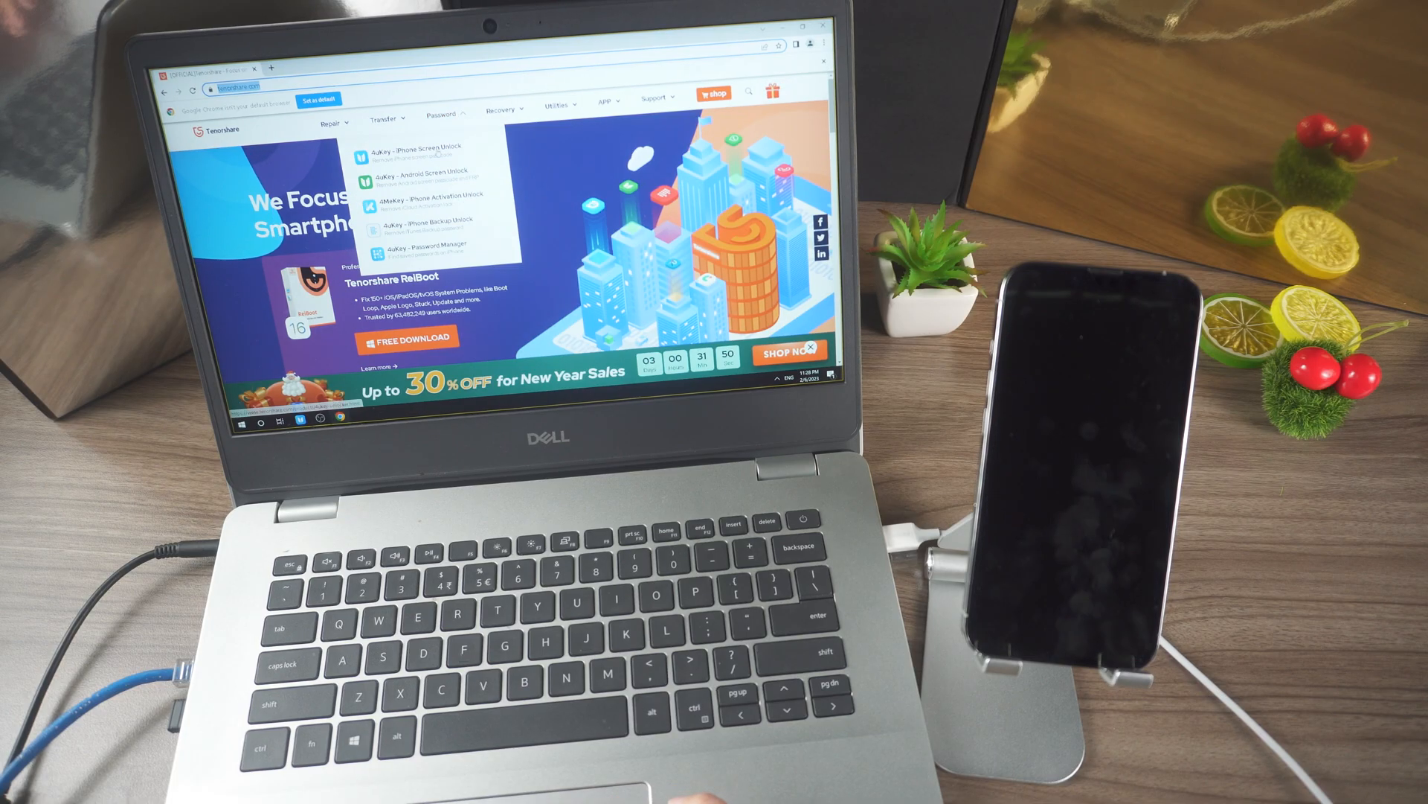
click(424, 153)
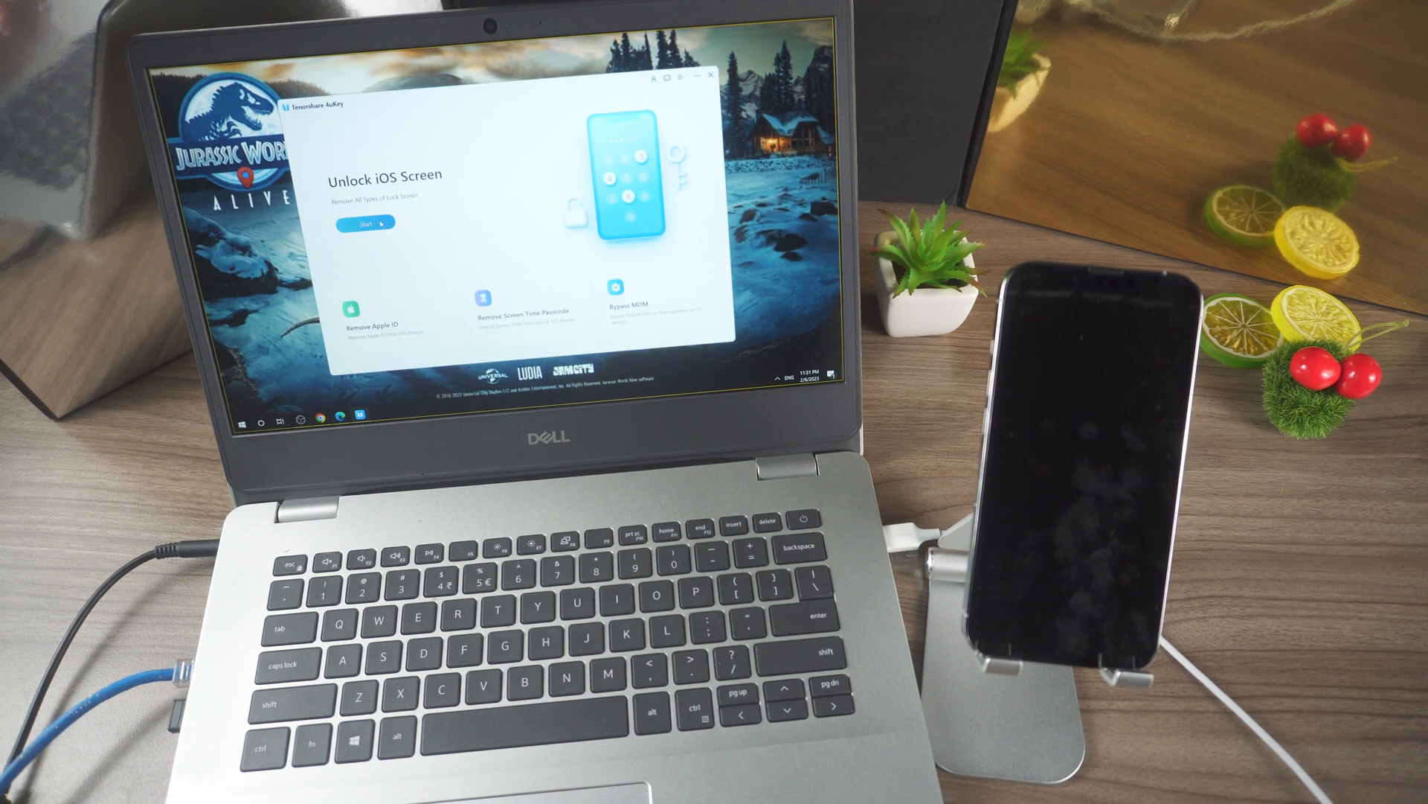
Start Unlock iOS Screen and proceed so the connected iPhone enters recovery mode.
click(363, 221)
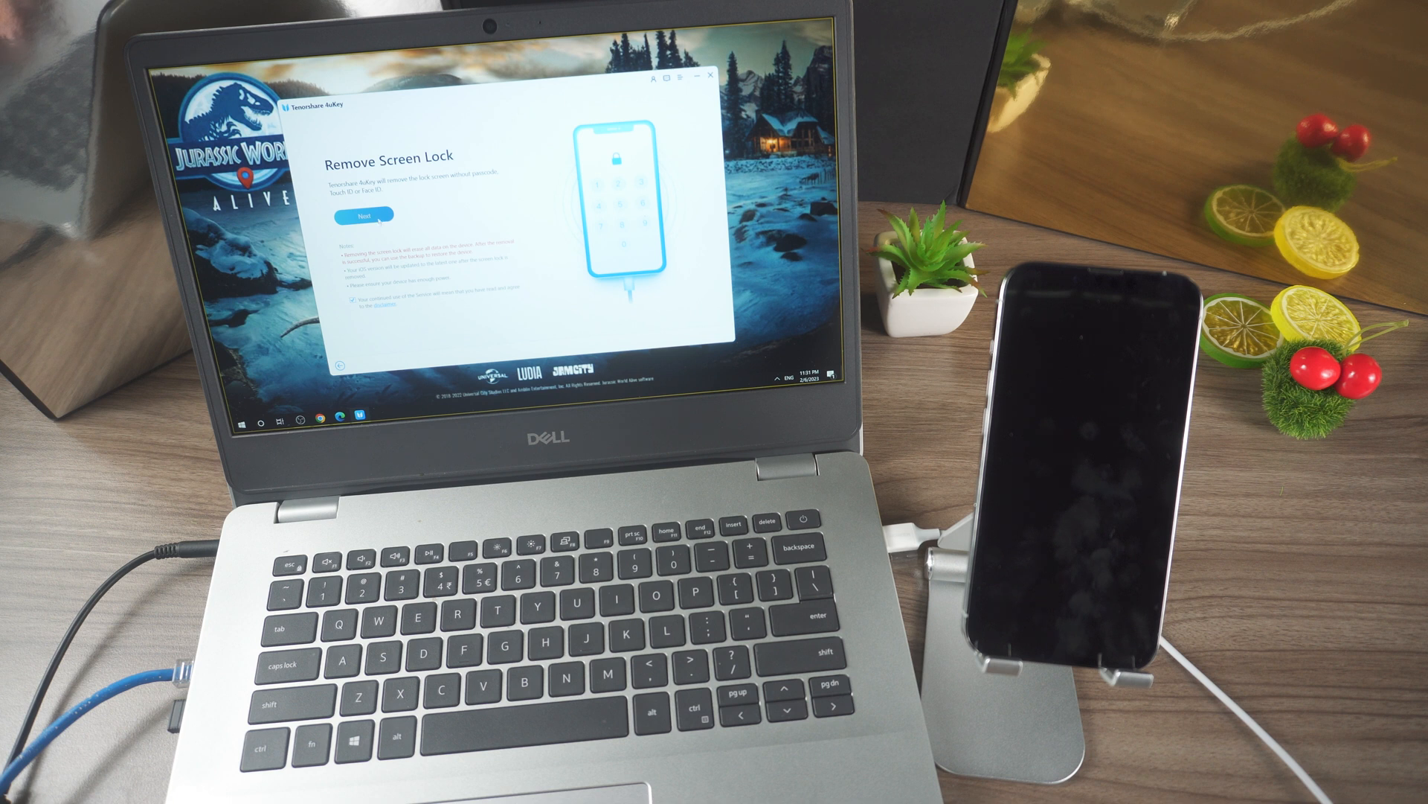
click(360, 213)
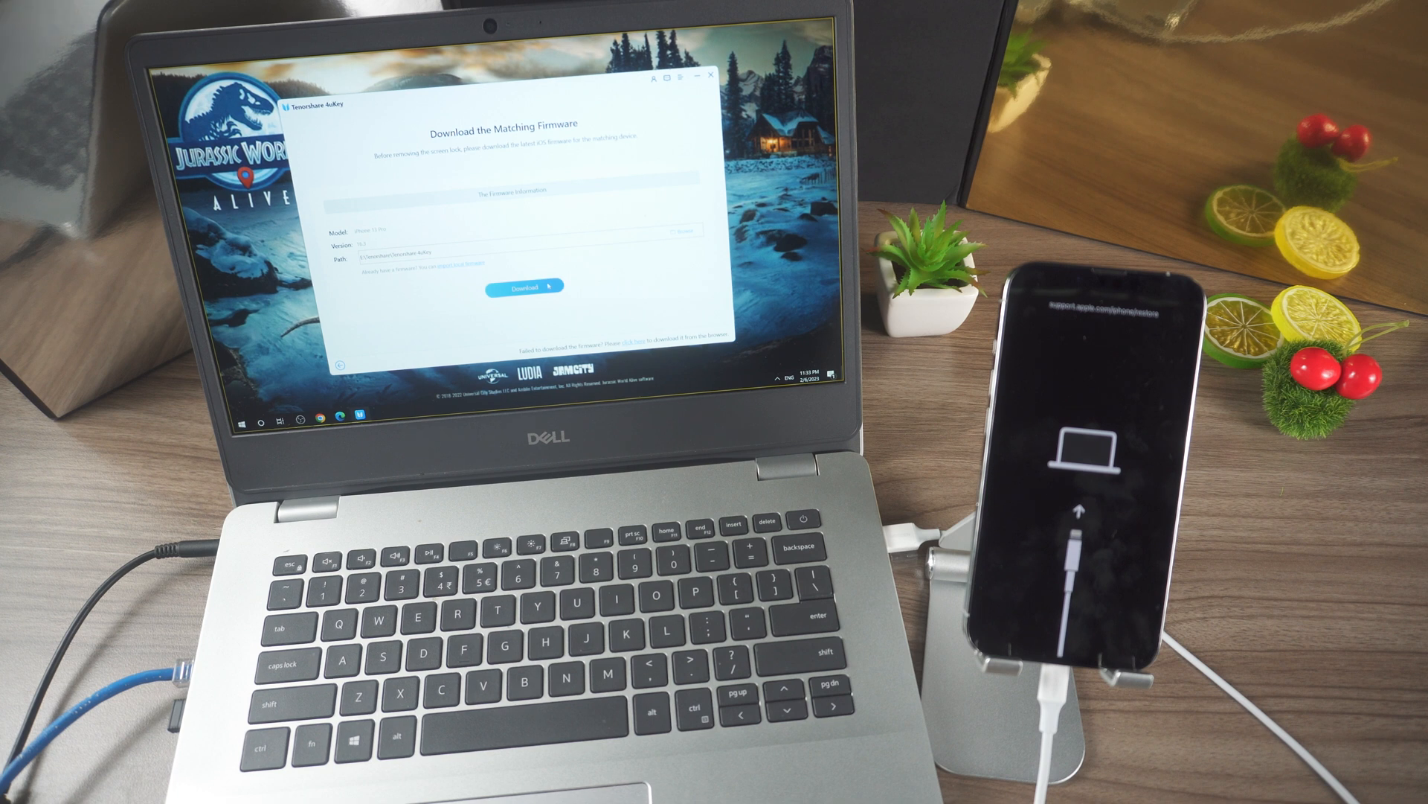
Download the firmware matching the recovery-mode iPhone.
click(524, 286)
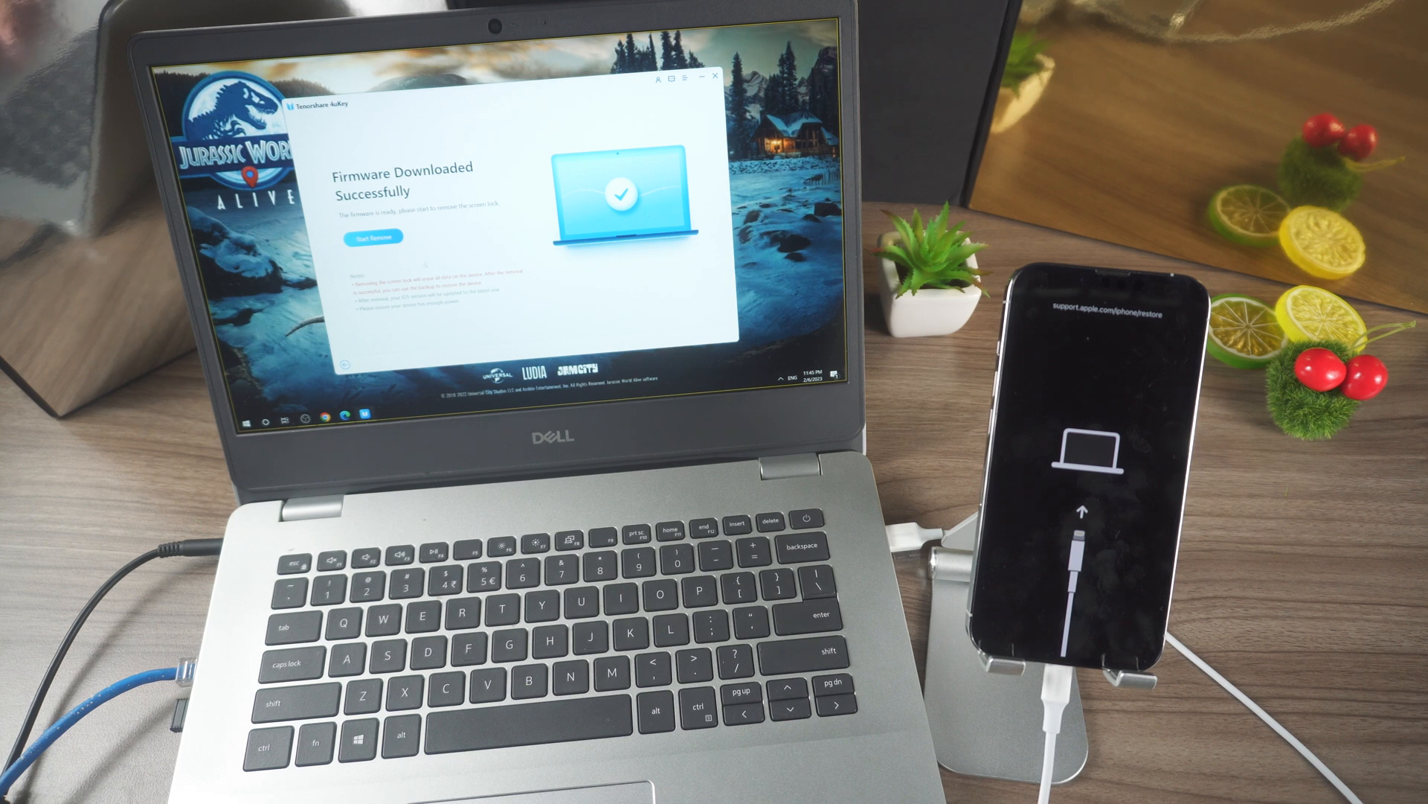
Run Start Remove so 4uKey wipes the iPhone's screen lock.
click(370, 237)
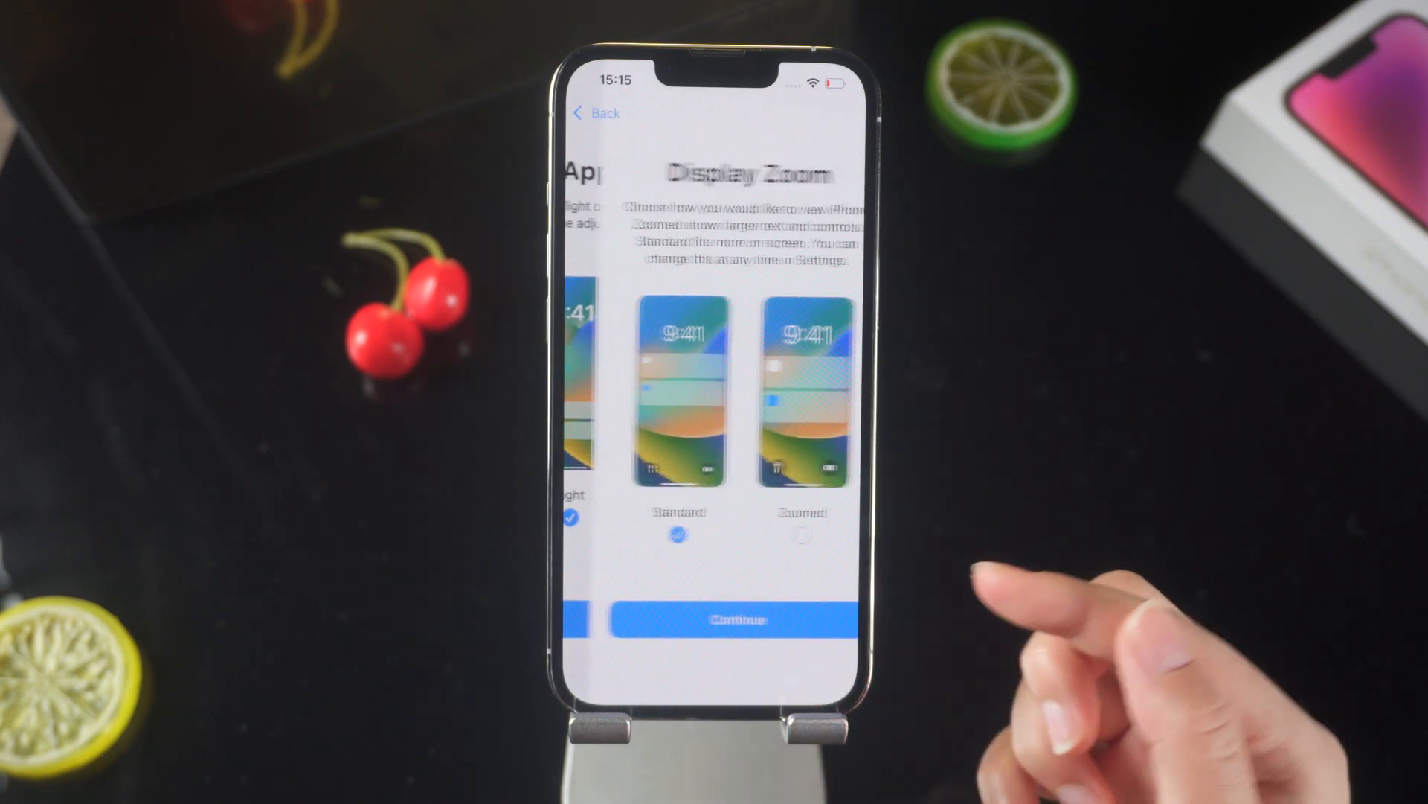
Keep Standard Display Zoom and continue the iOS setup assistant.
click(713, 619)
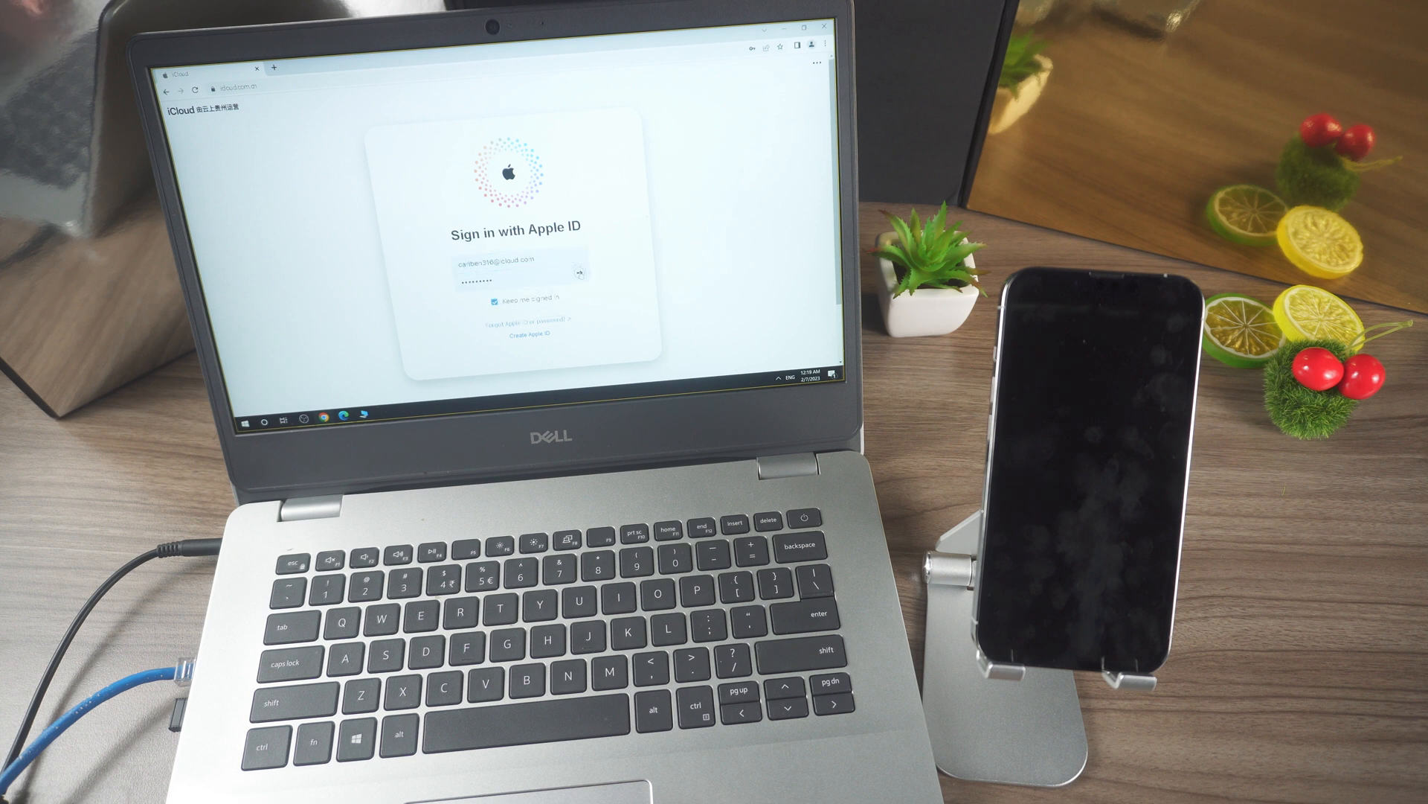
Sign in to icloud.com, answer Trust this browser, and show Find Devices' All Devices list.
click(584, 274)
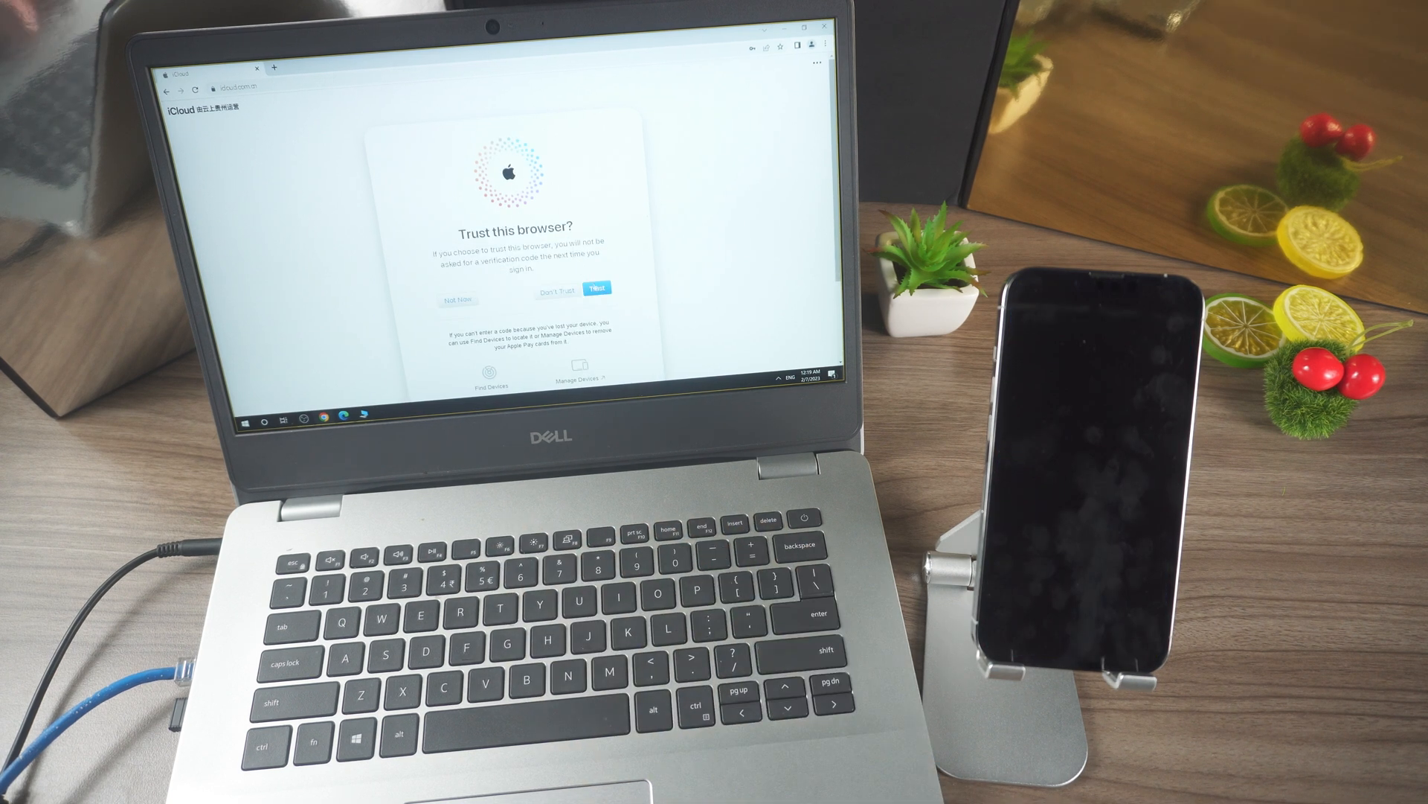
click(596, 288)
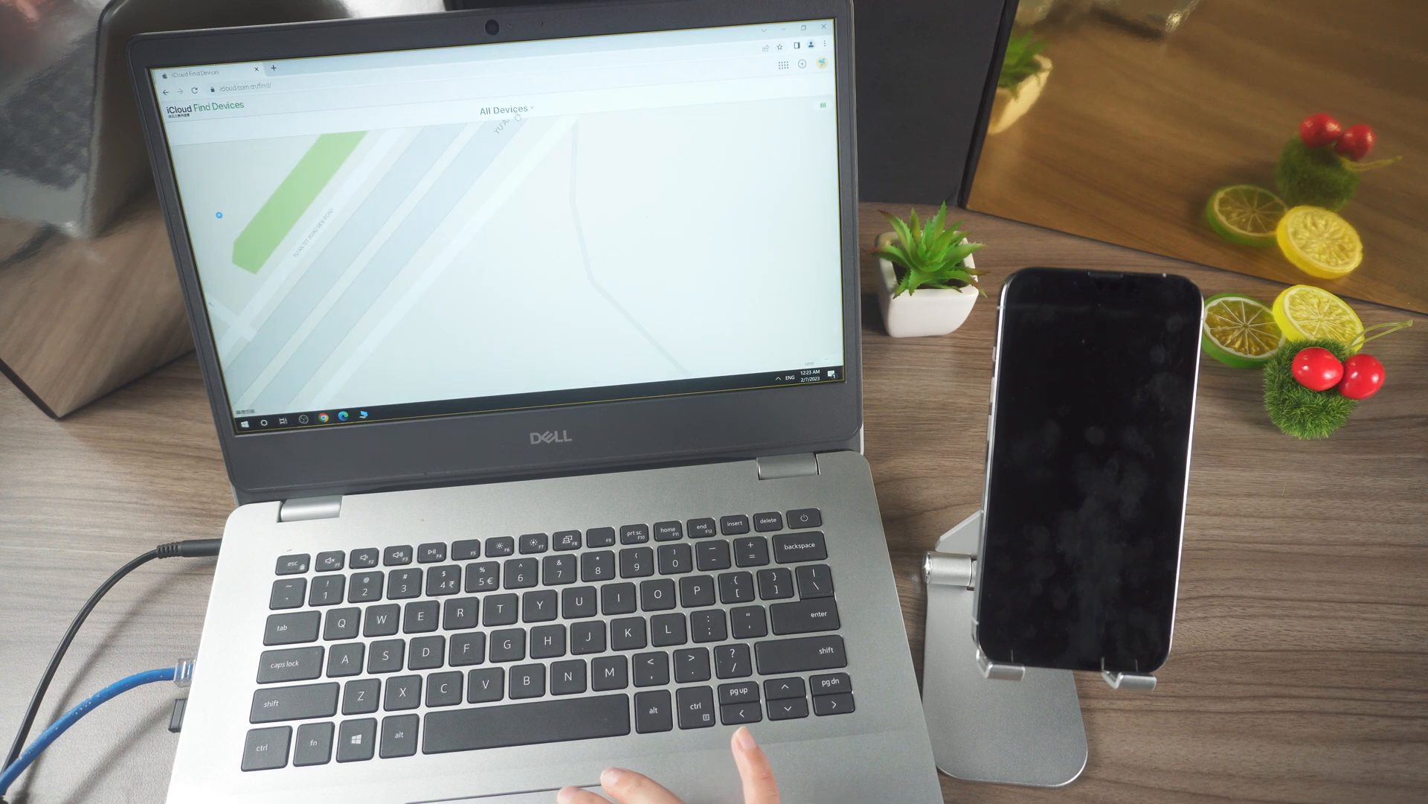
click(507, 110)
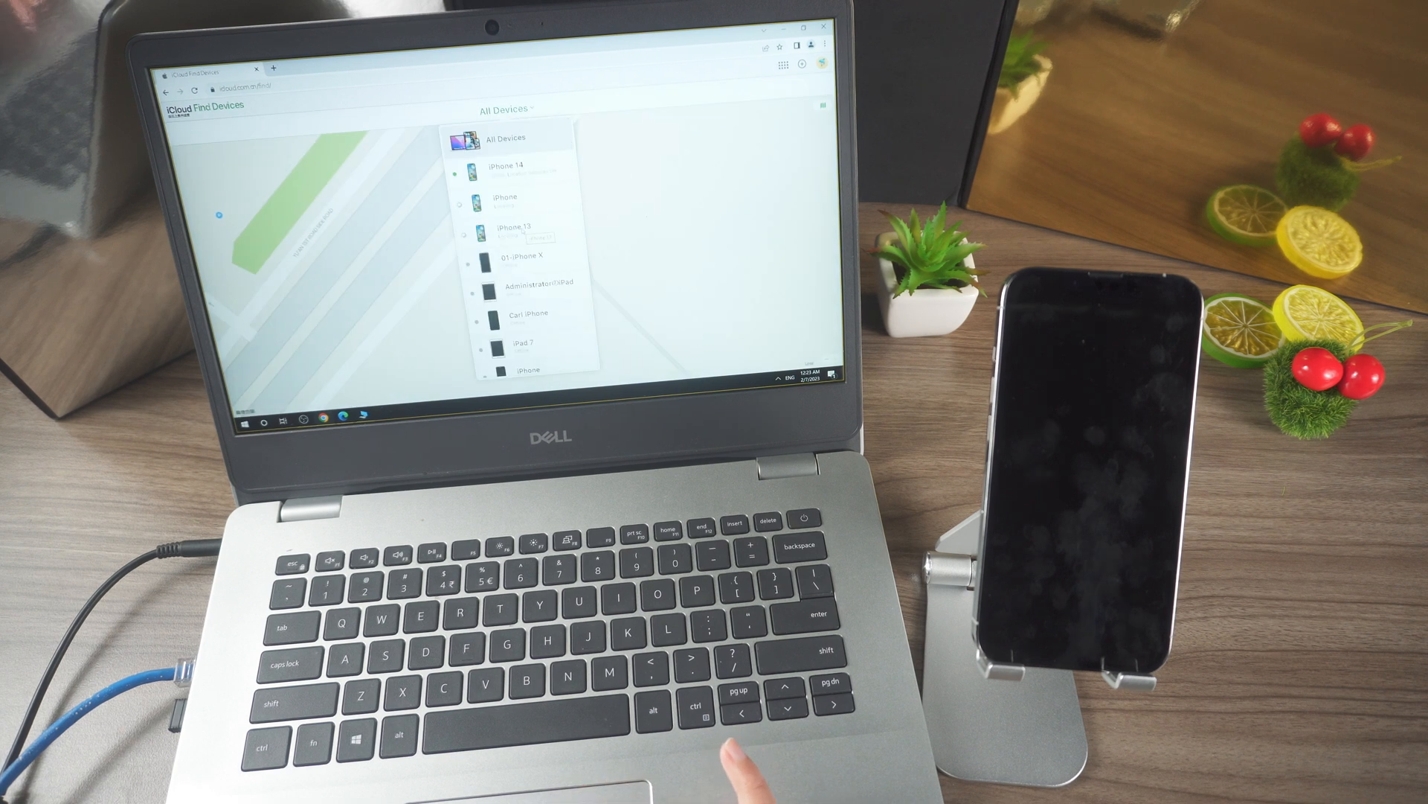
Erase iPhone 13 from Find Devices, confirming with the Apple ID password and dismissing the notice.
click(519, 228)
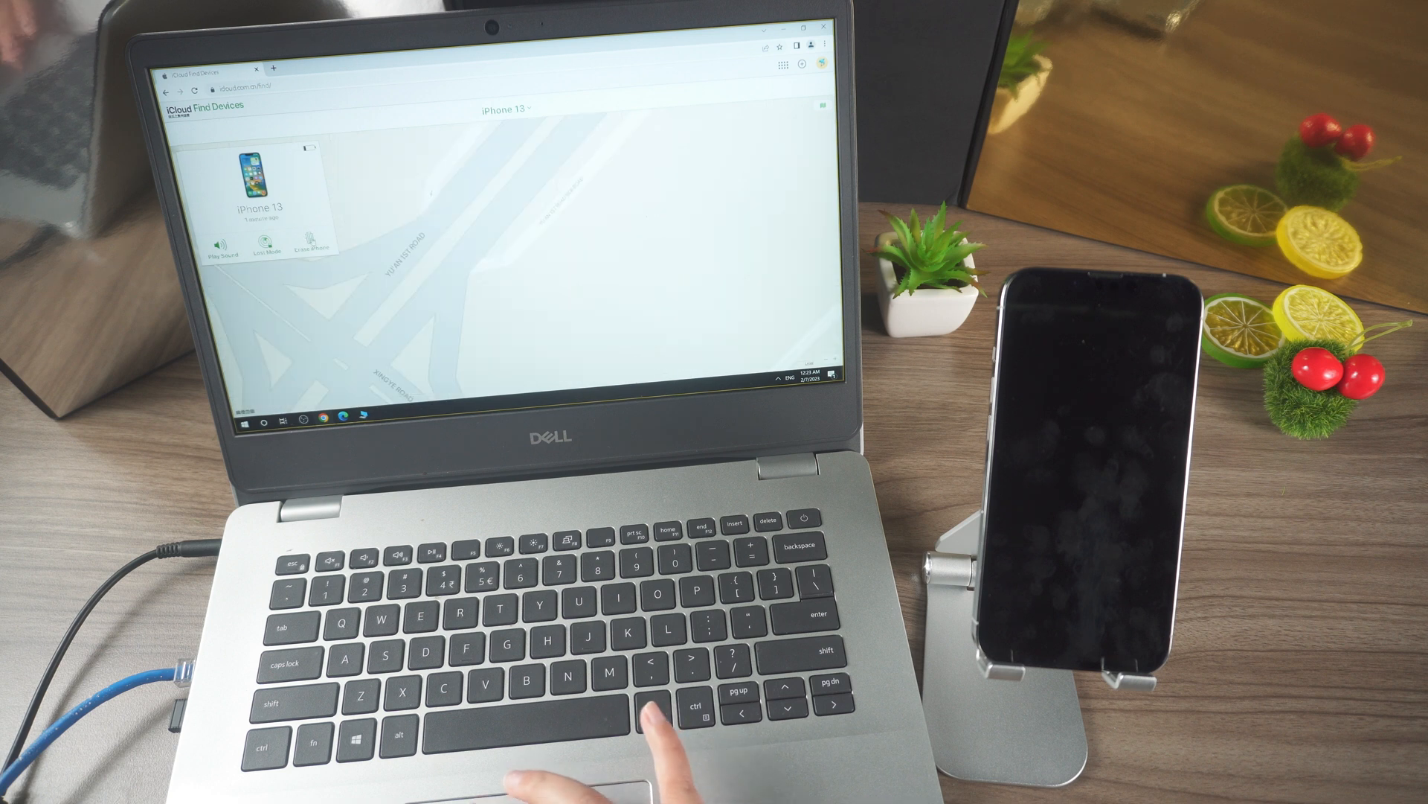
click(314, 241)
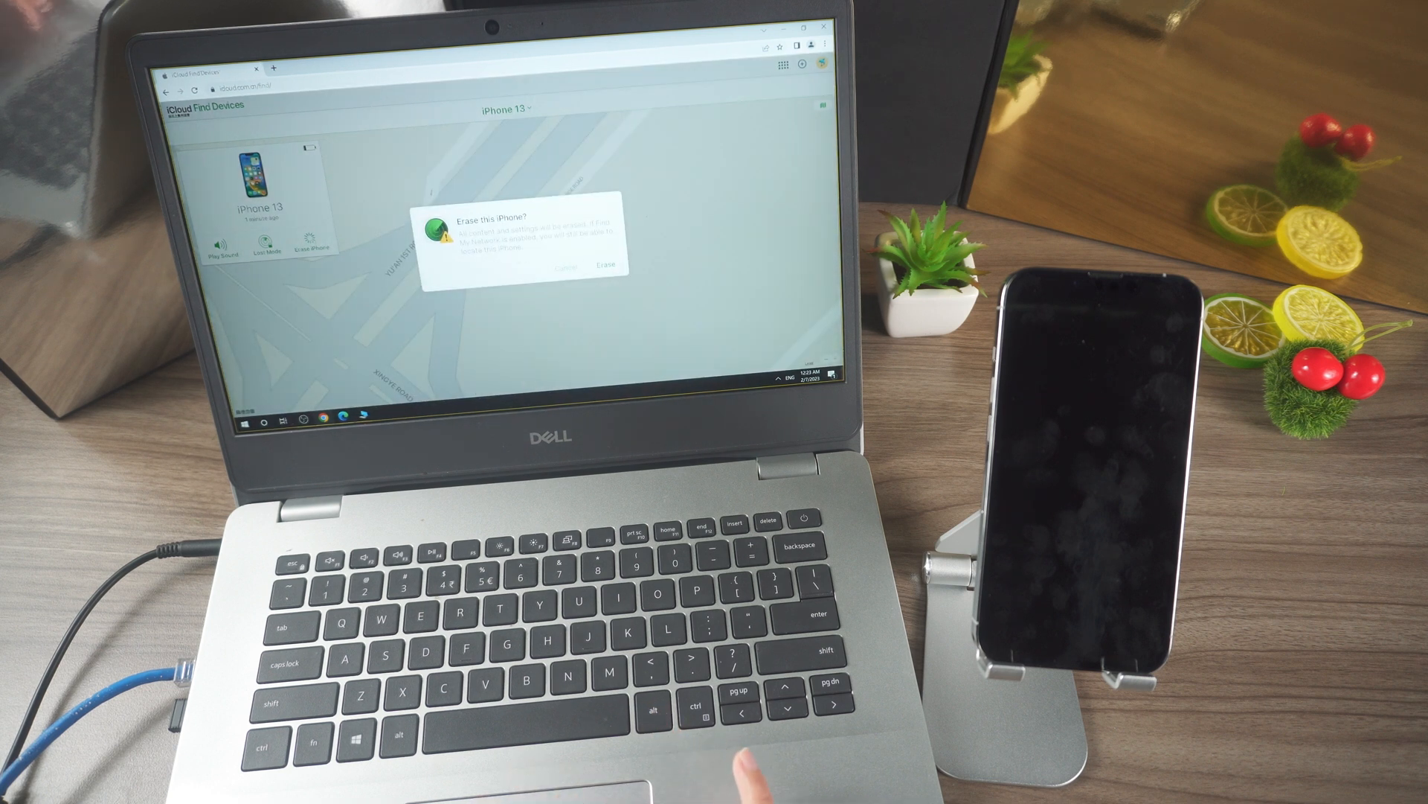
click(603, 265)
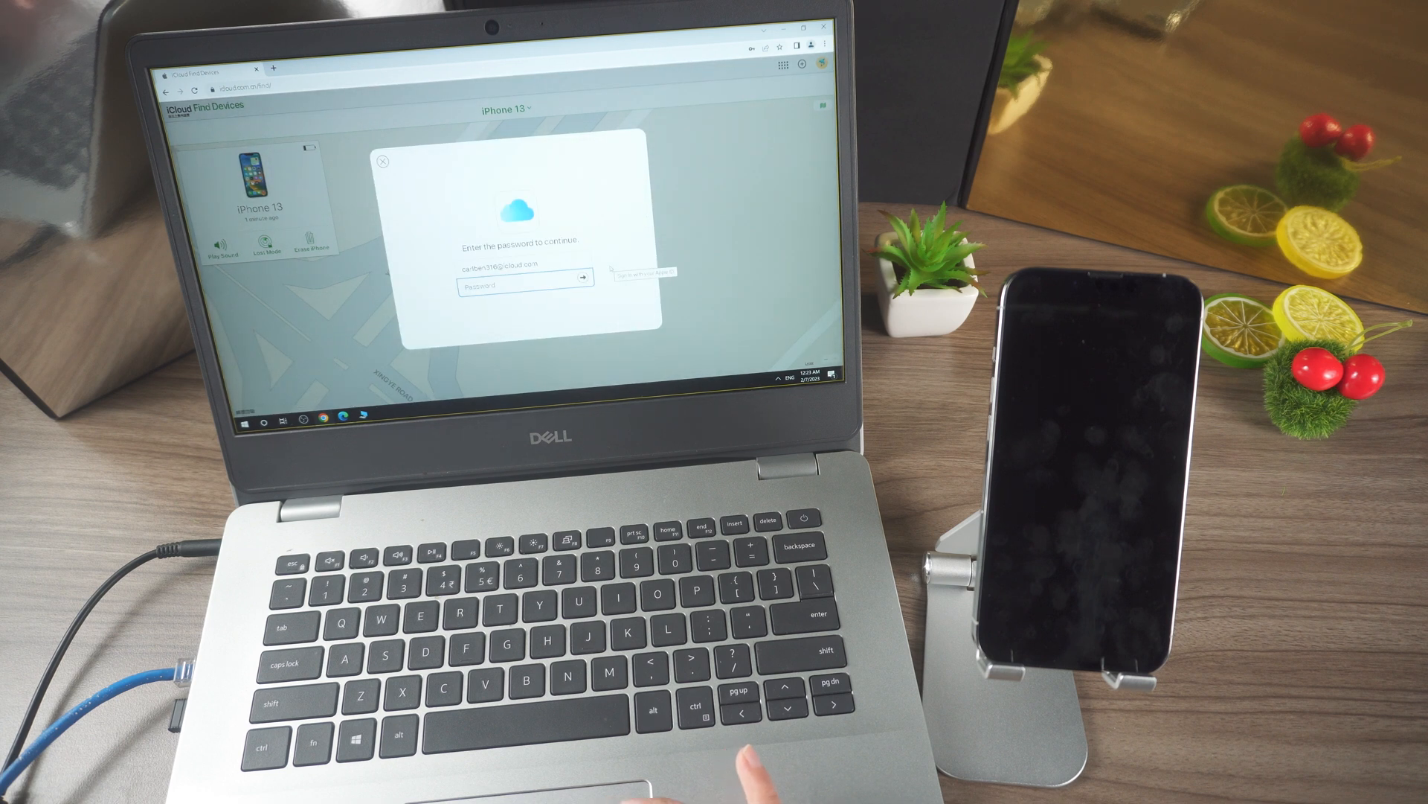
click(583, 277)
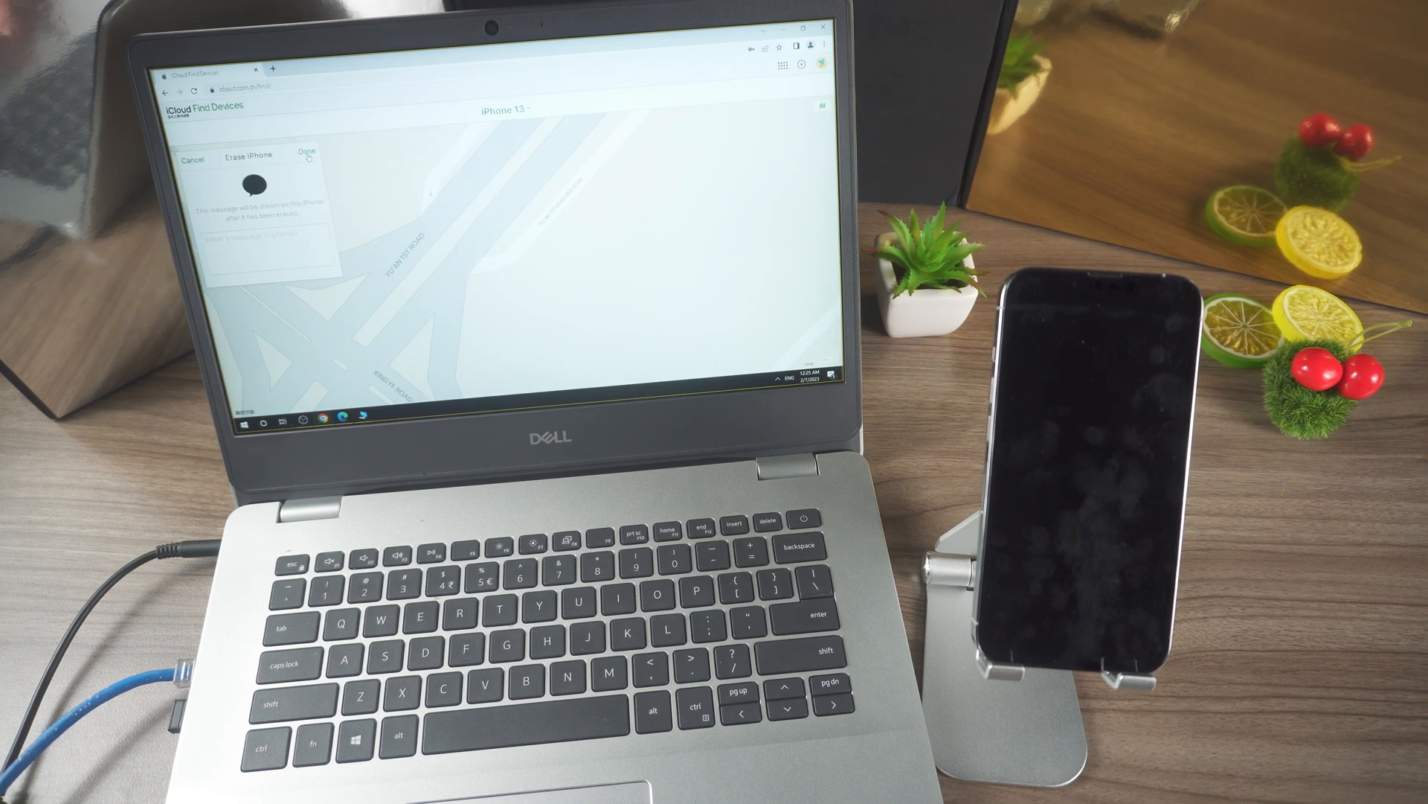
click(308, 149)
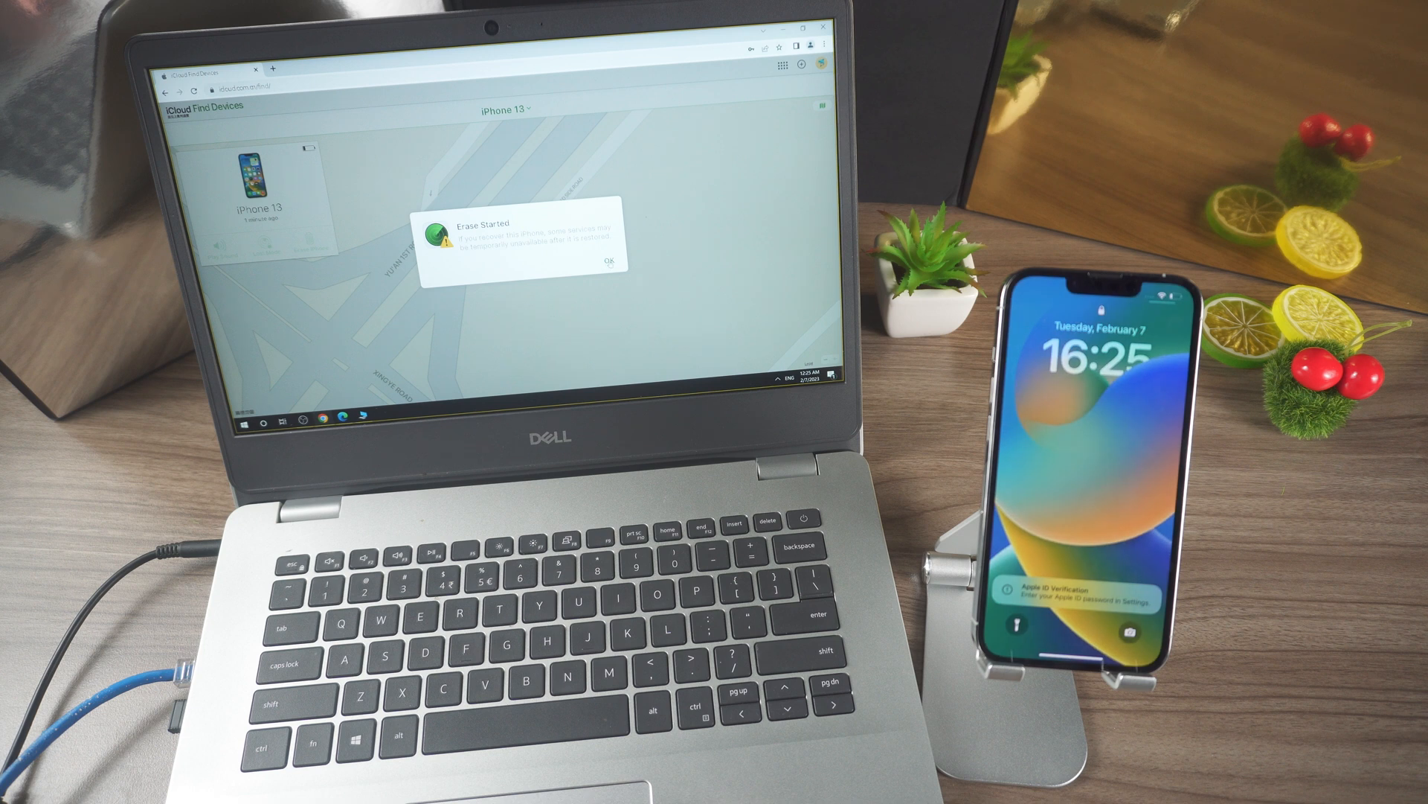
click(610, 264)
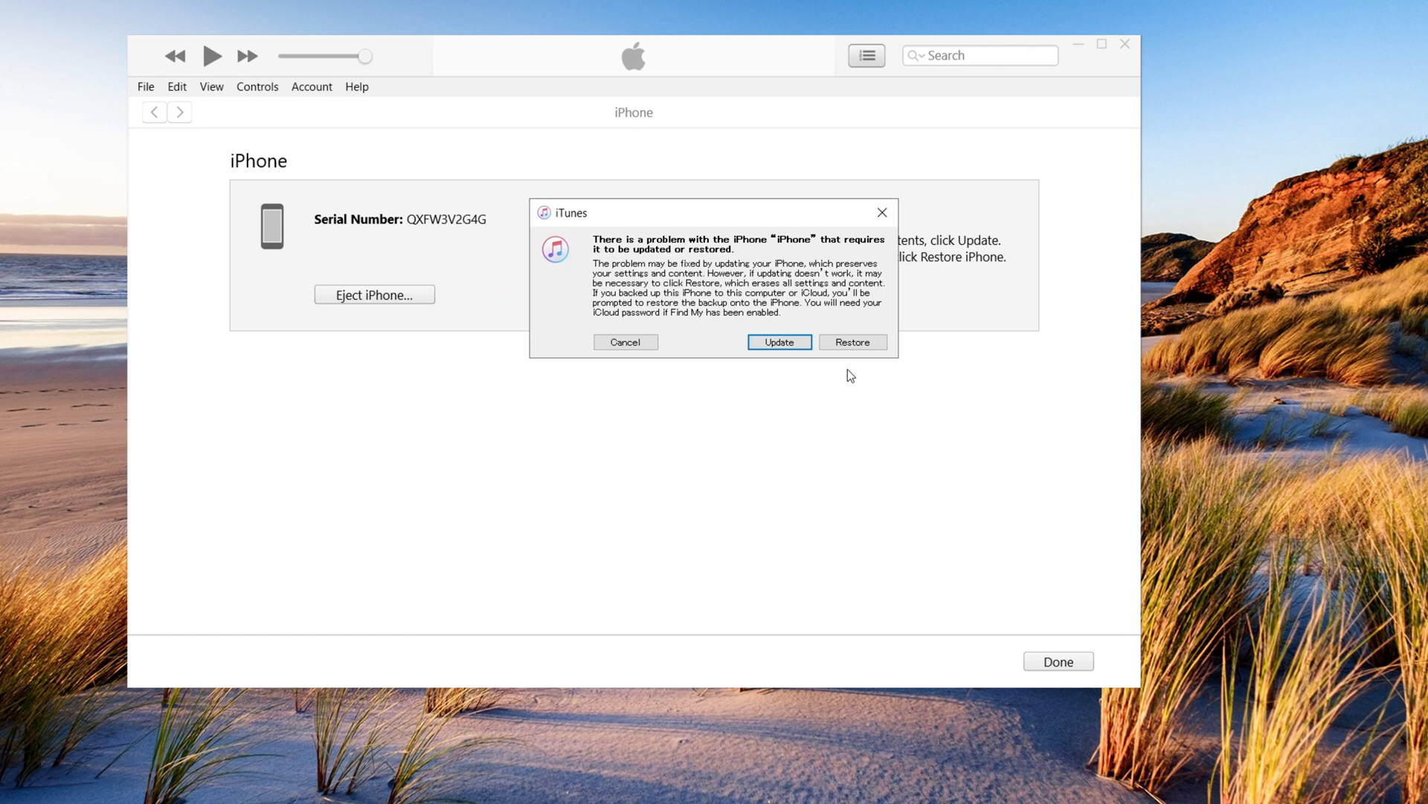
Restore the iPhone to factory settings via Restore and Update and view the software download progress.
click(851, 342)
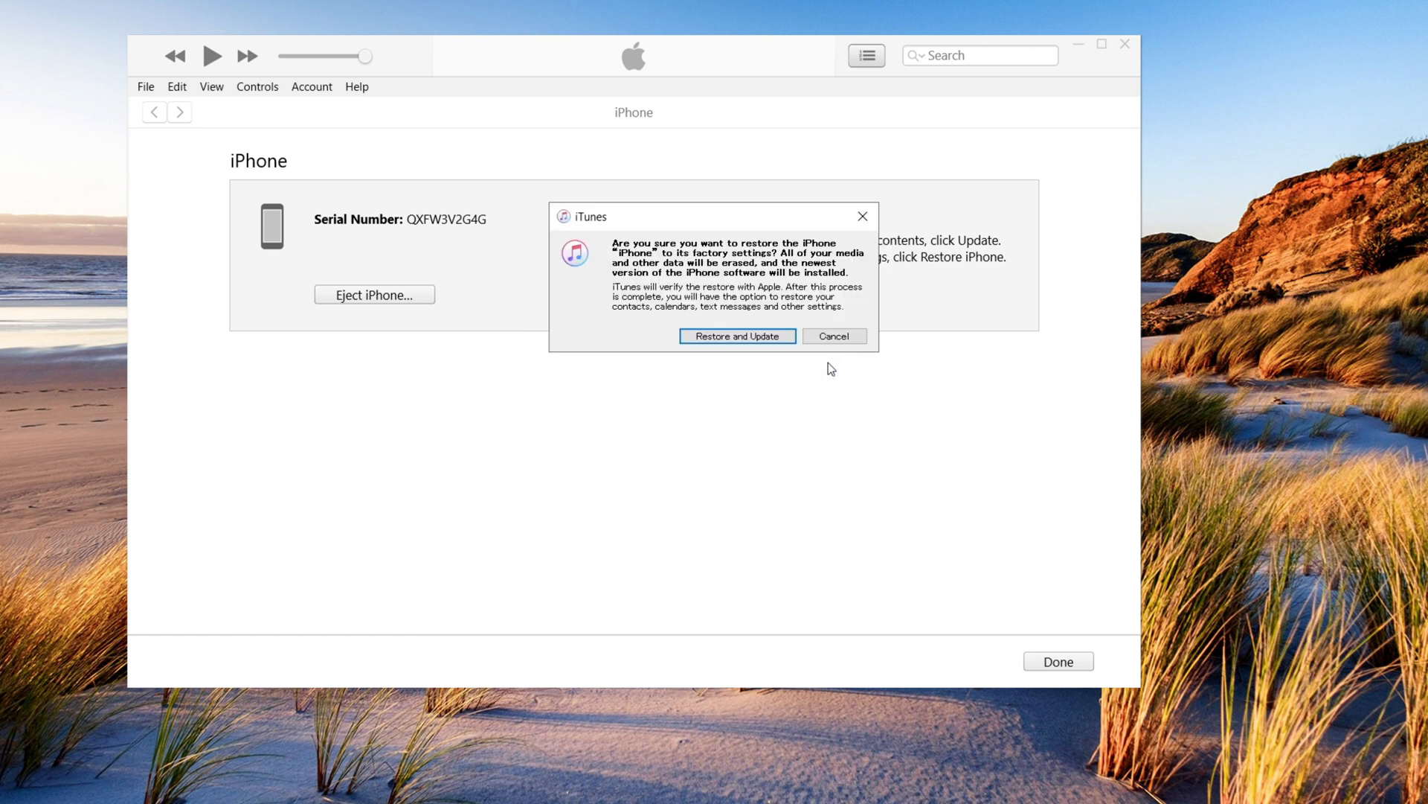
click(737, 336)
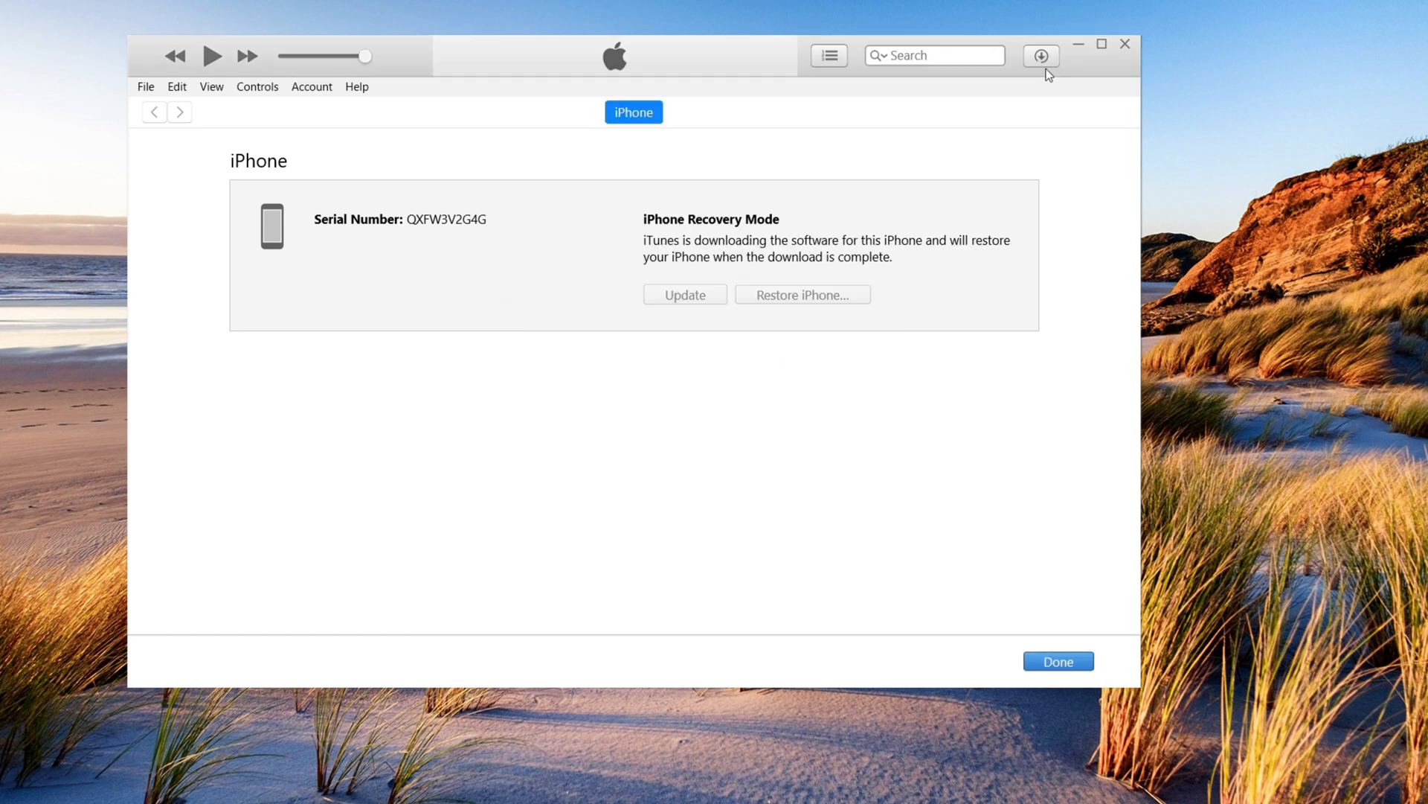
click(1040, 55)
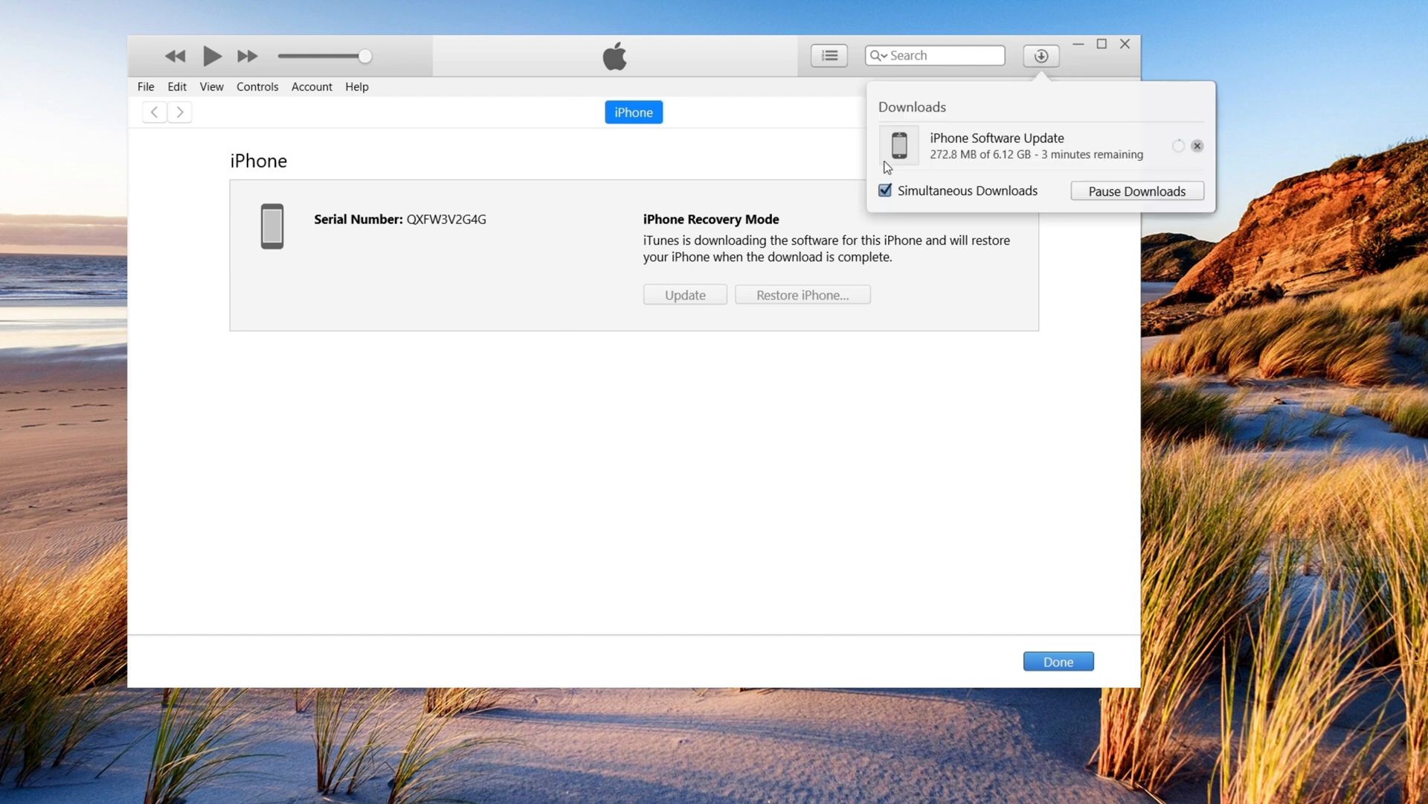